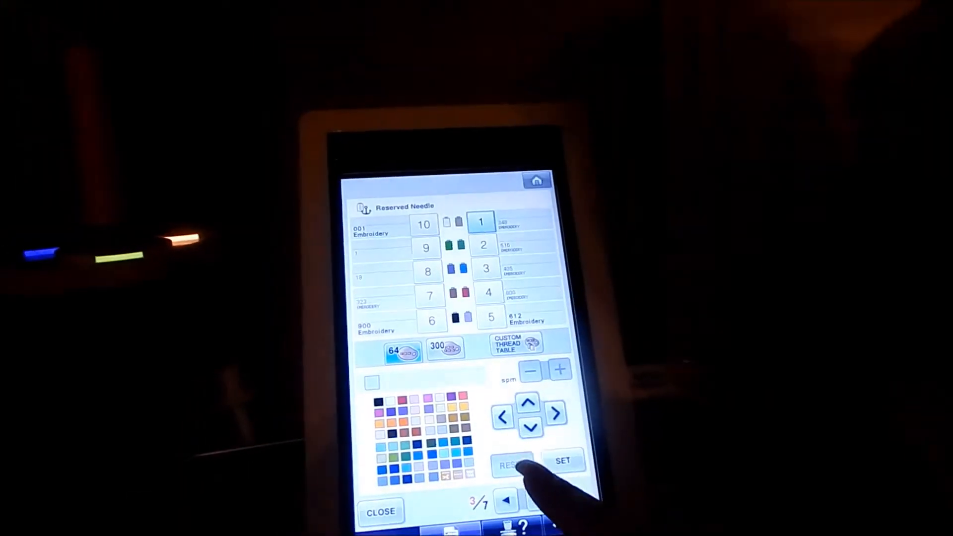
- Advance from settings page 3/7 to page 4/7 with the Thread Sensor option
click(505, 502)
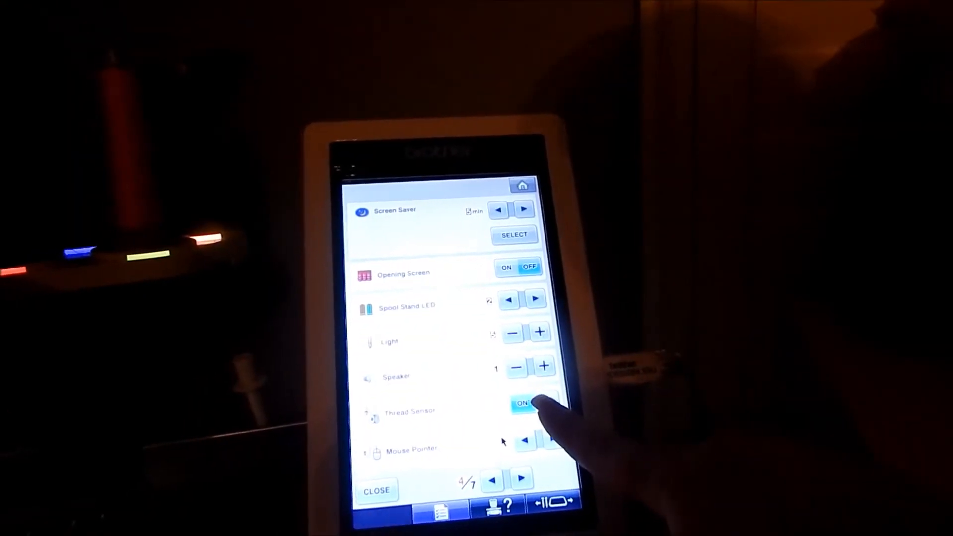